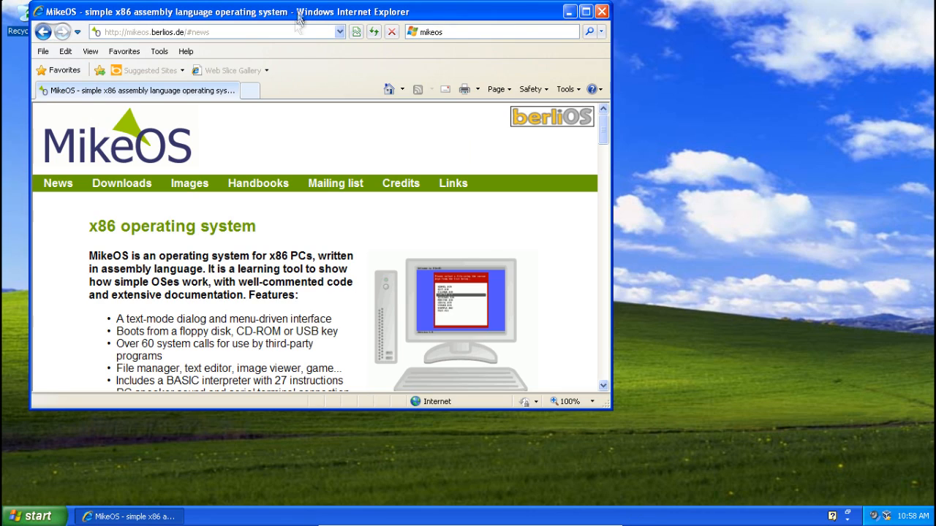
Maximize the Internet Explorer window and scroll down the MikeOS homepage.
click(586, 11)
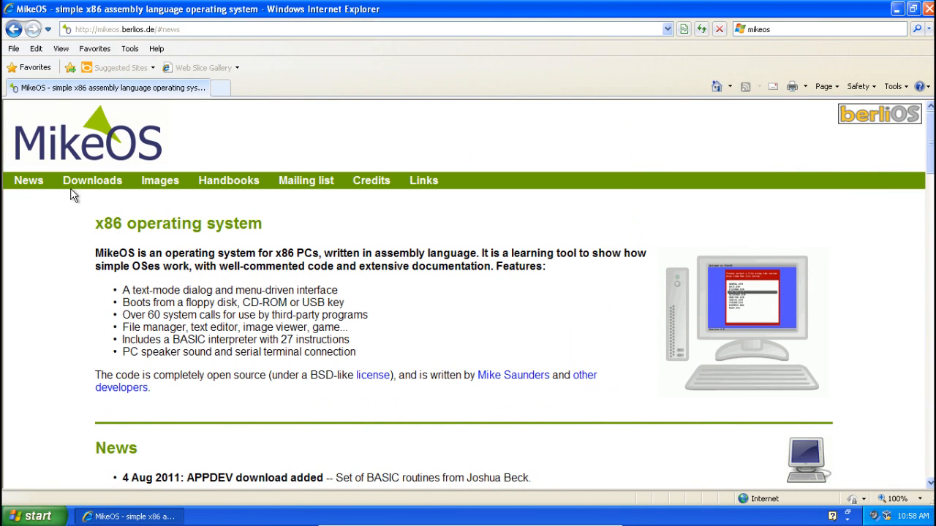
mouse_move(189, 207)
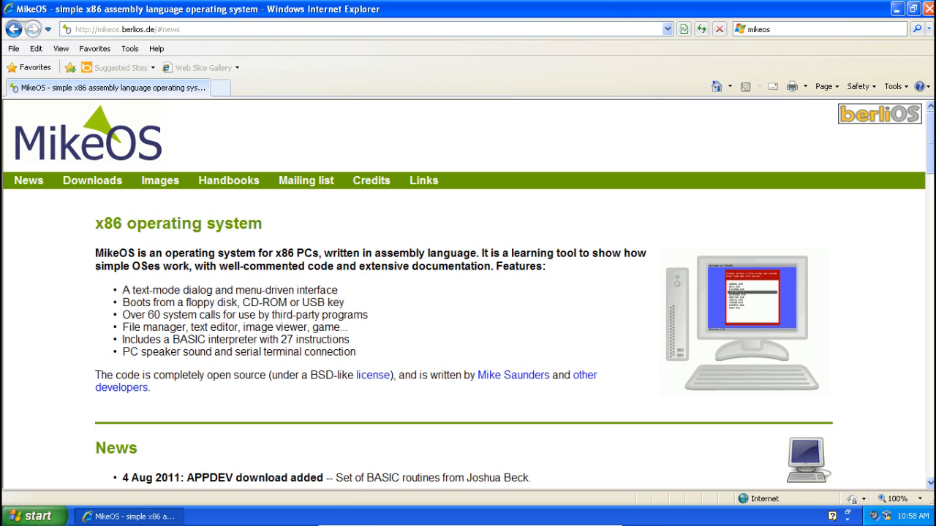
scroll(down, 3)
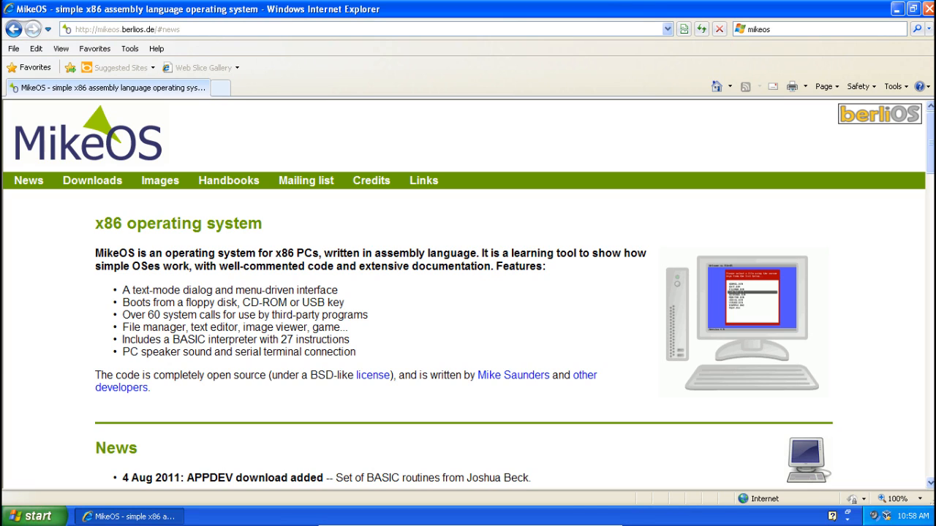
mouse_move(227, 181)
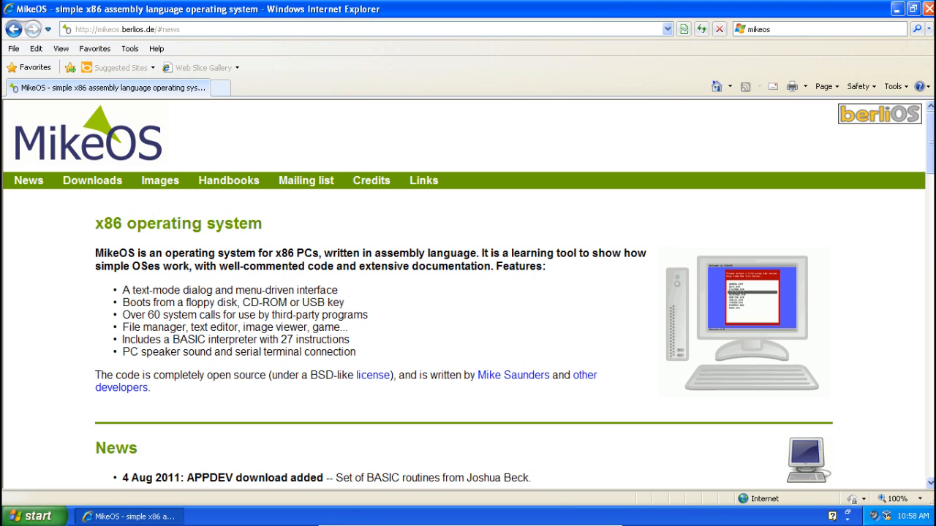
mouse_move(226, 252)
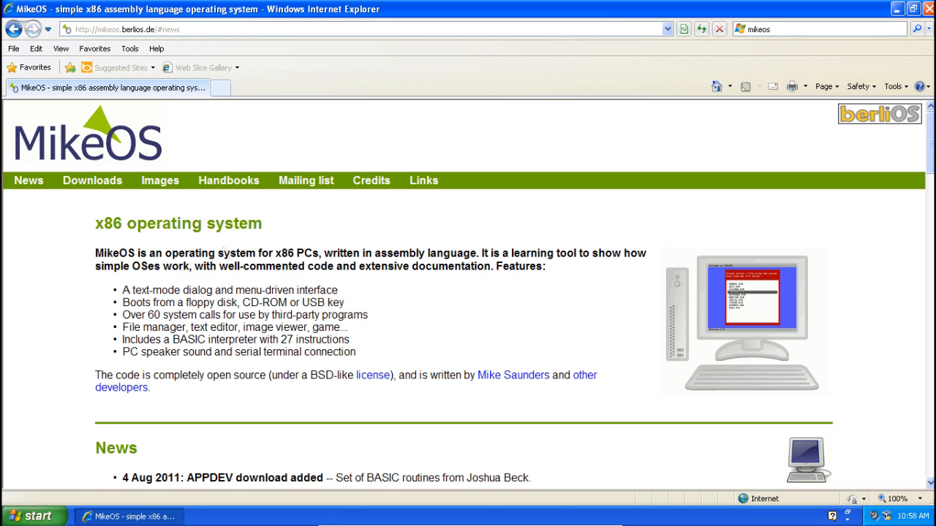
Download the MikeOS 4.1.2 zip from the first mirror and save it to the desktop.
click(92, 181)
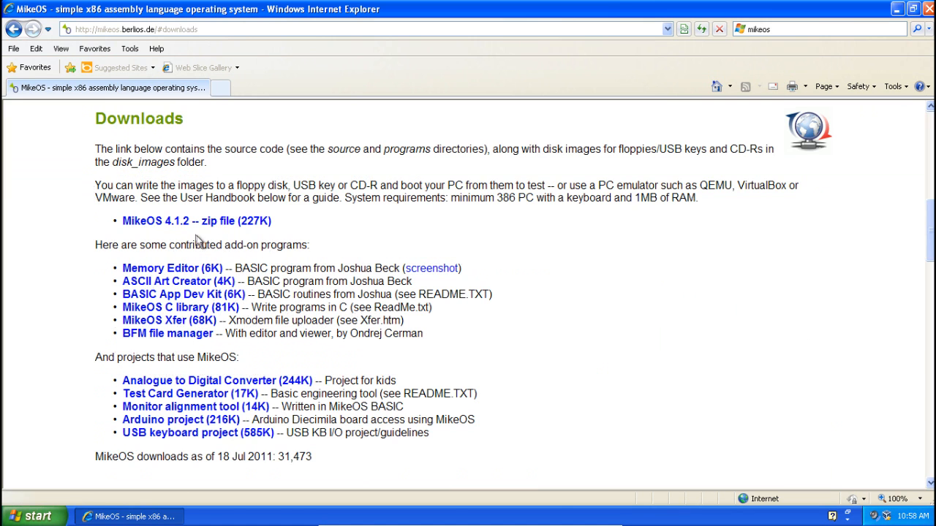
click(197, 220)
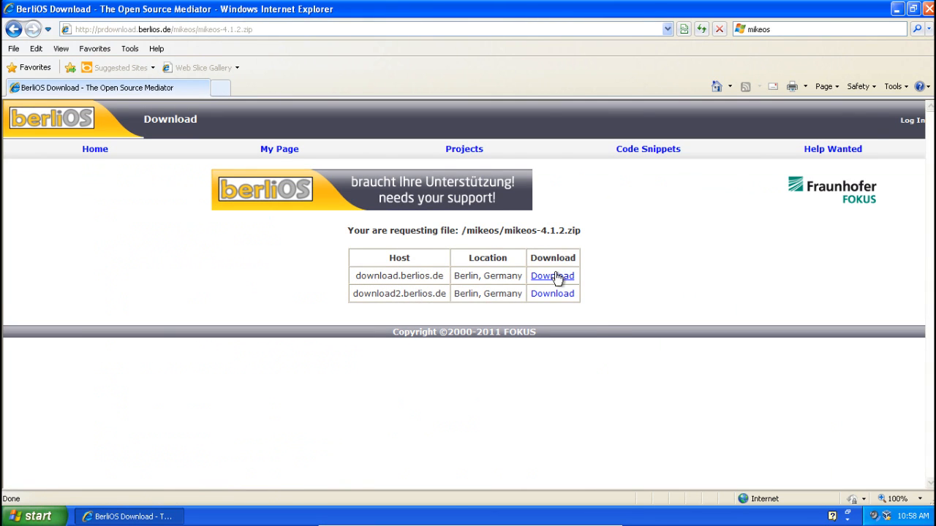
click(552, 275)
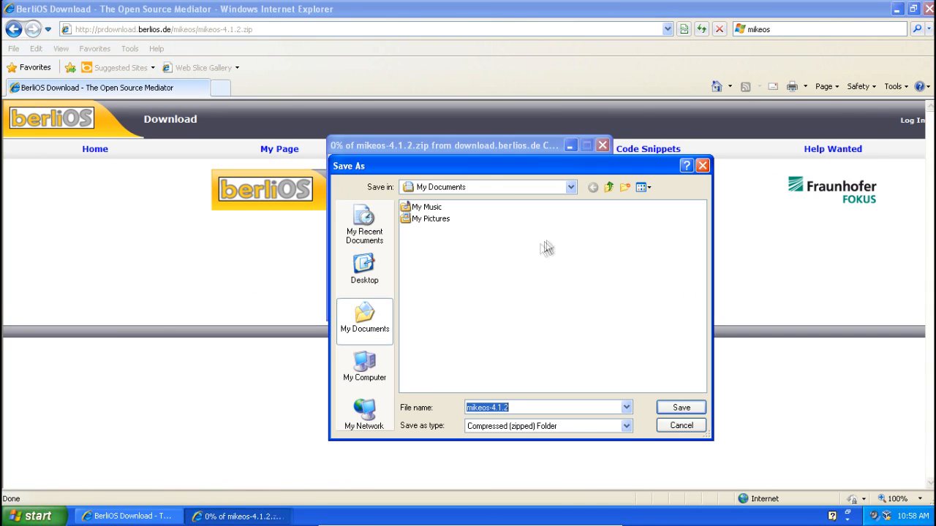
click(679, 407)
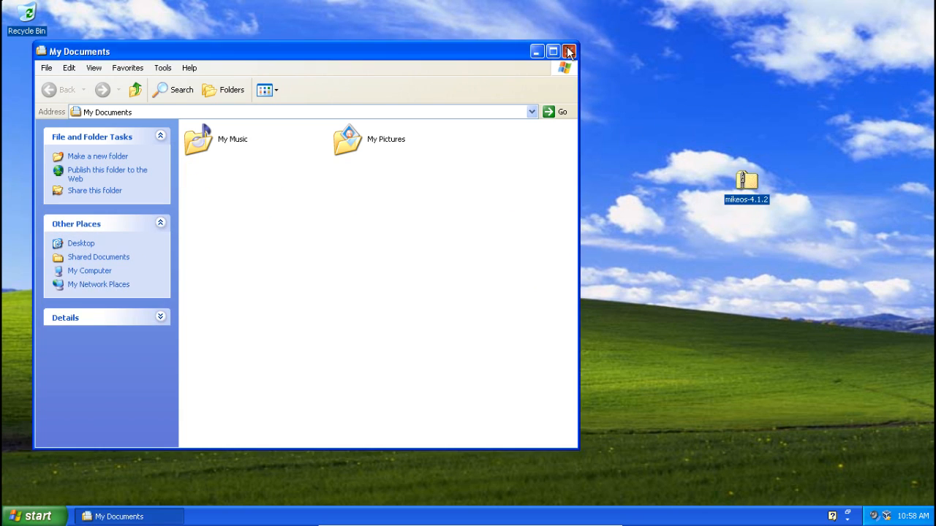
Extract All on the MikeOS zip, show the extracted files, and open README.
right_click(746, 187)
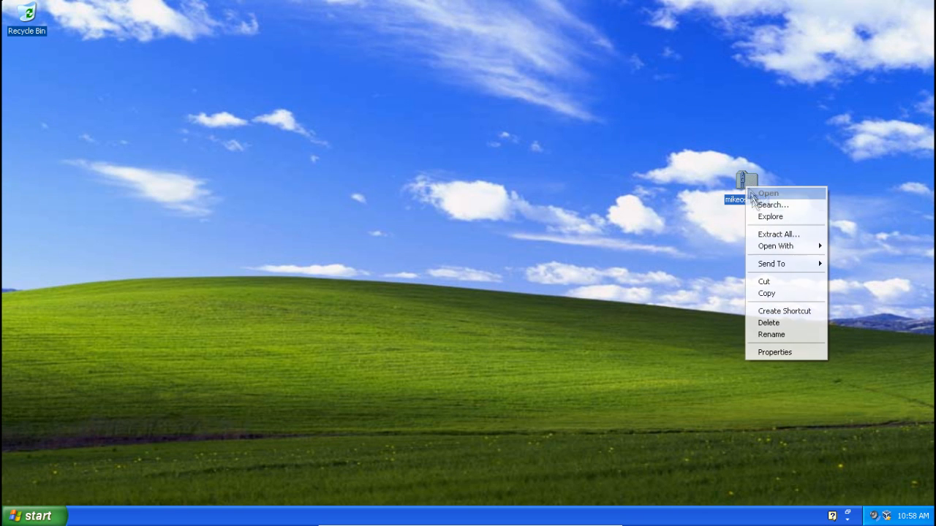
click(778, 234)
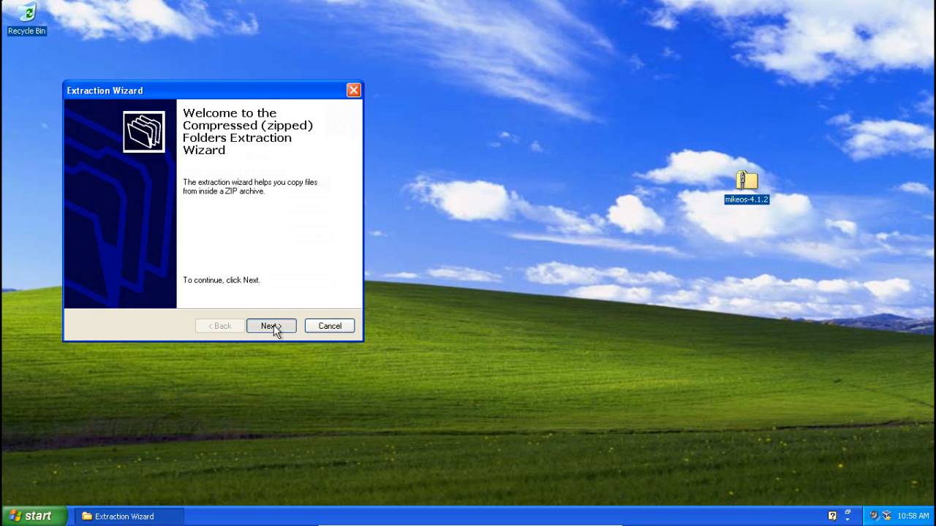
click(271, 325)
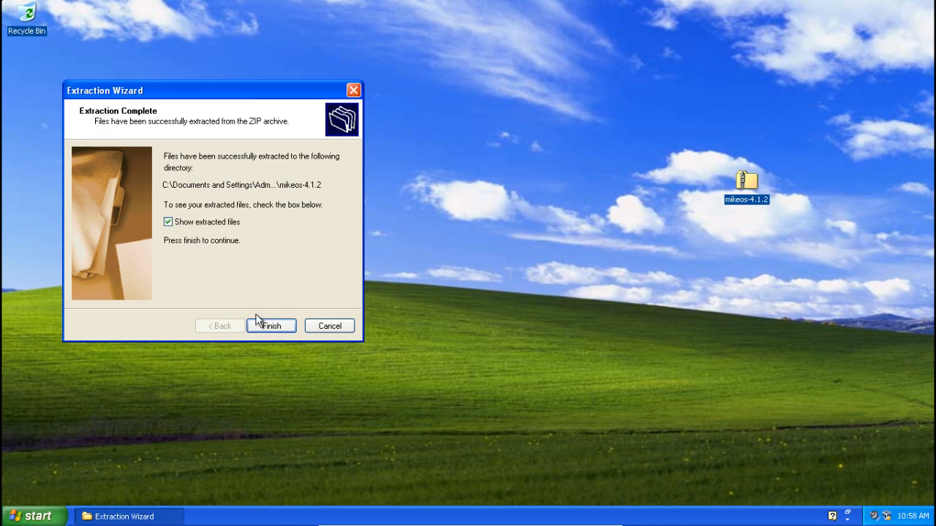
click(271, 325)
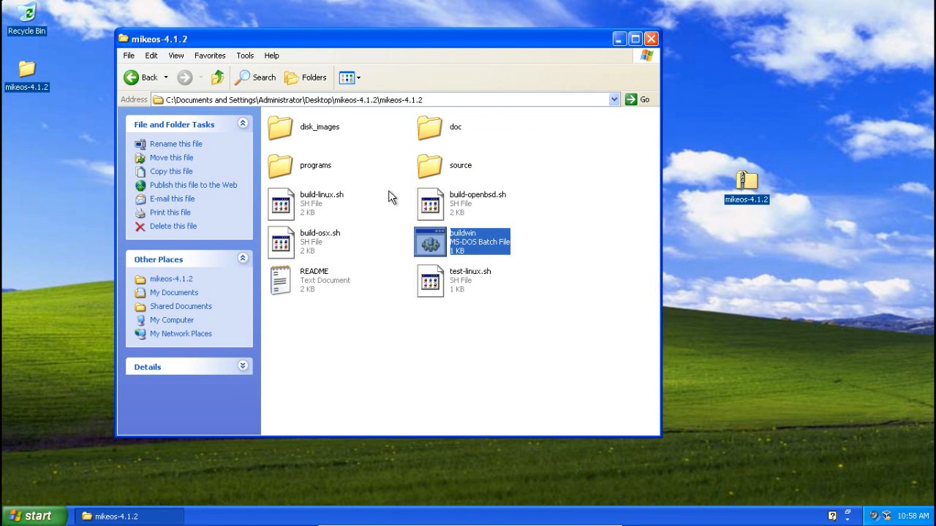
click(217, 78)
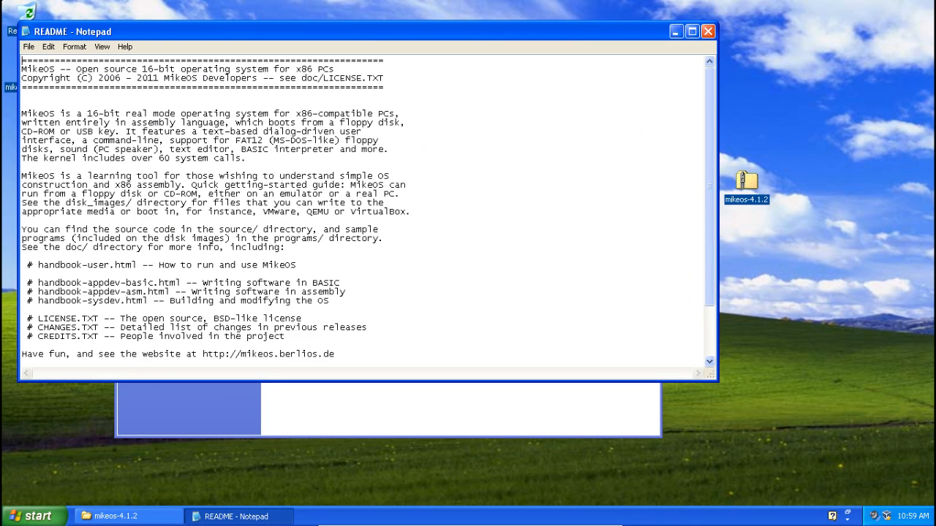
Scroll down through the MikeOS README in Notepad.
scroll(down, 3)
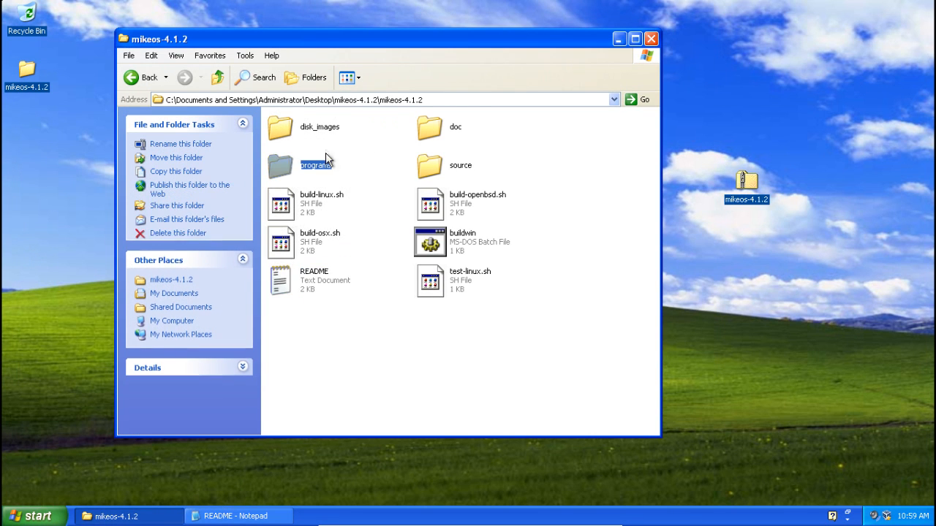
Open the disk_images folder, then click near the top of the window.
double_click(319, 126)
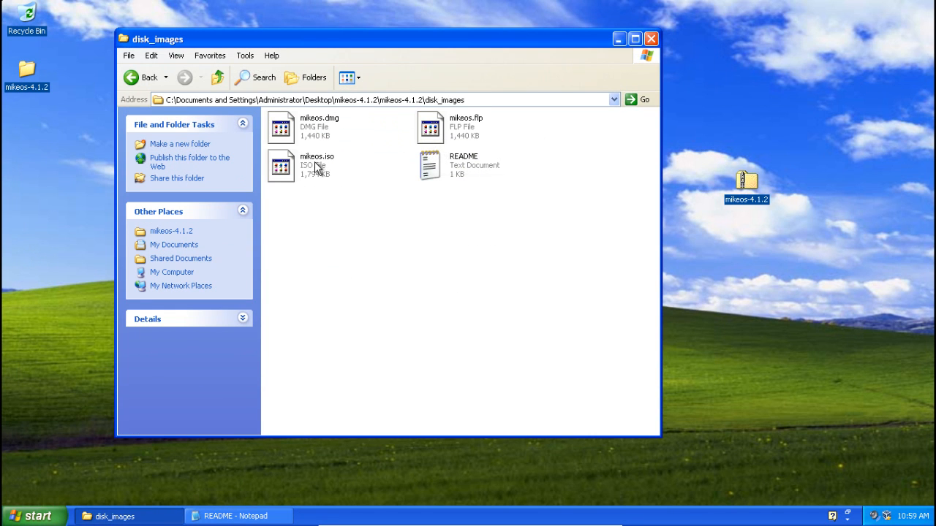
mouse_move(428, 229)
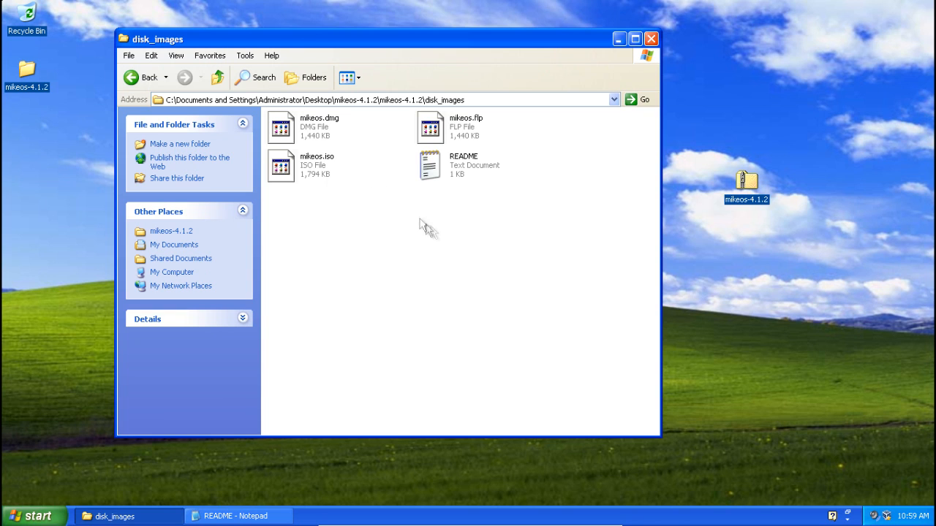
mouse_move(307, 304)
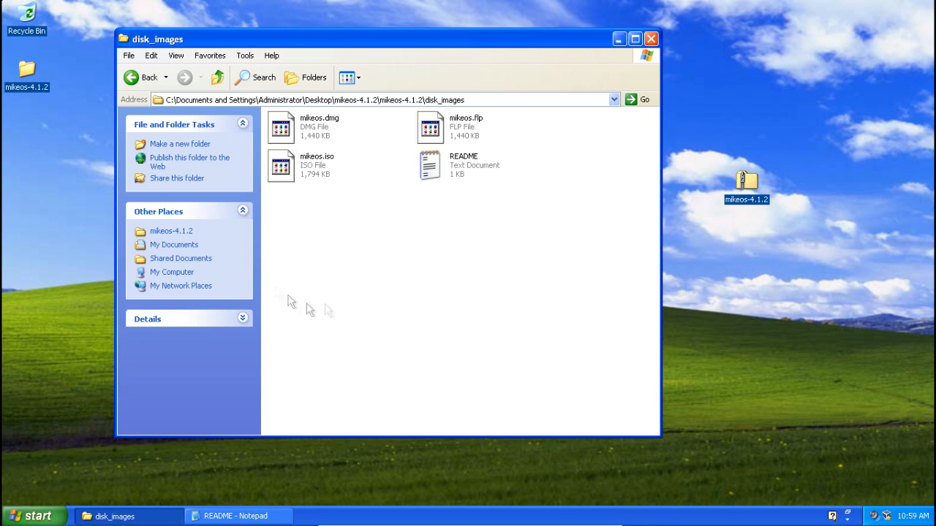
mouse_move(497, 135)
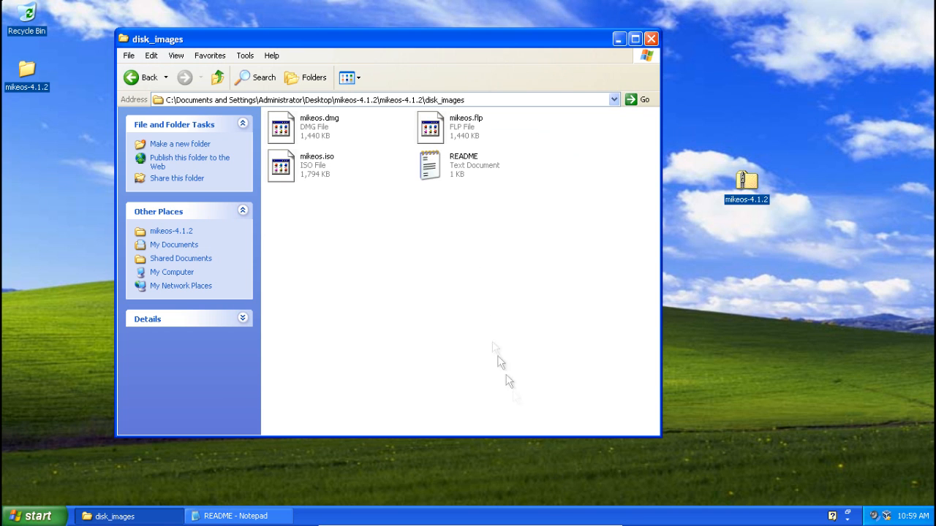
click(650, 39)
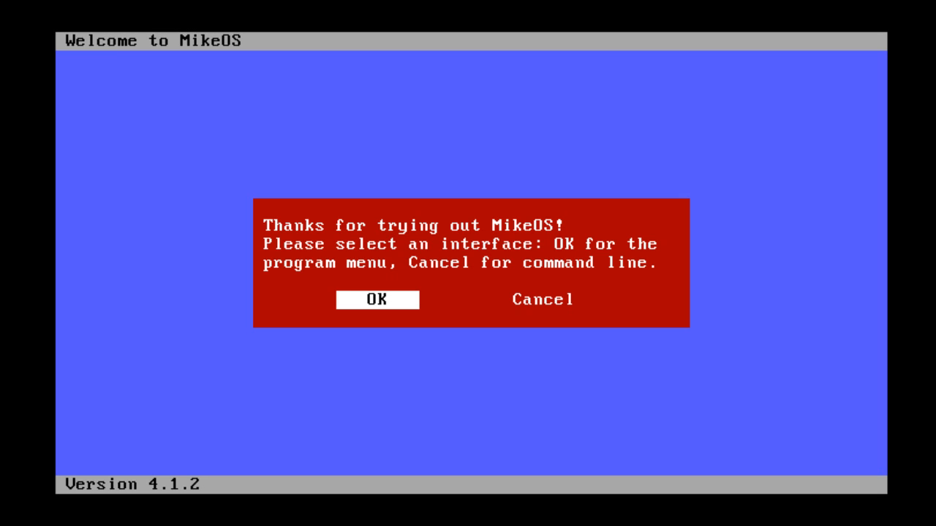
Choose the program menu, launch the text editor, and browse its file list.
click(376, 299)
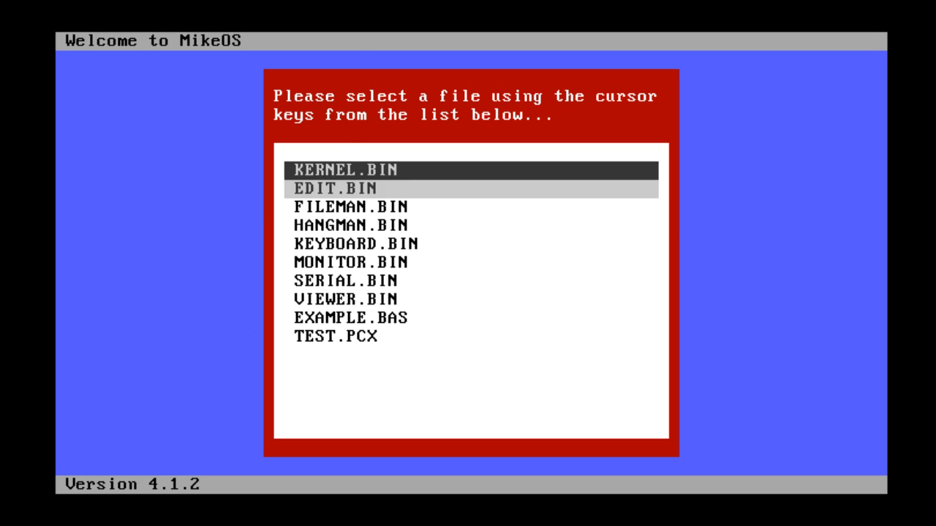
key(Down)
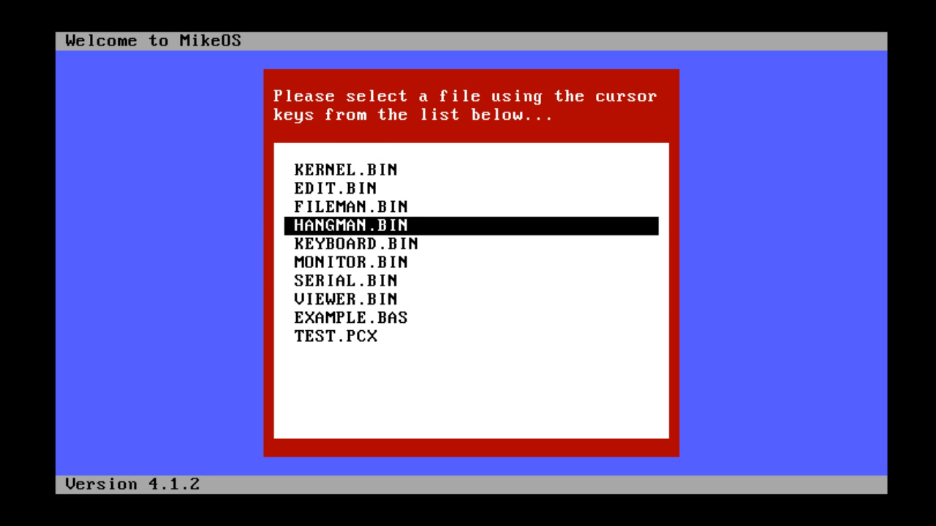
key(up)
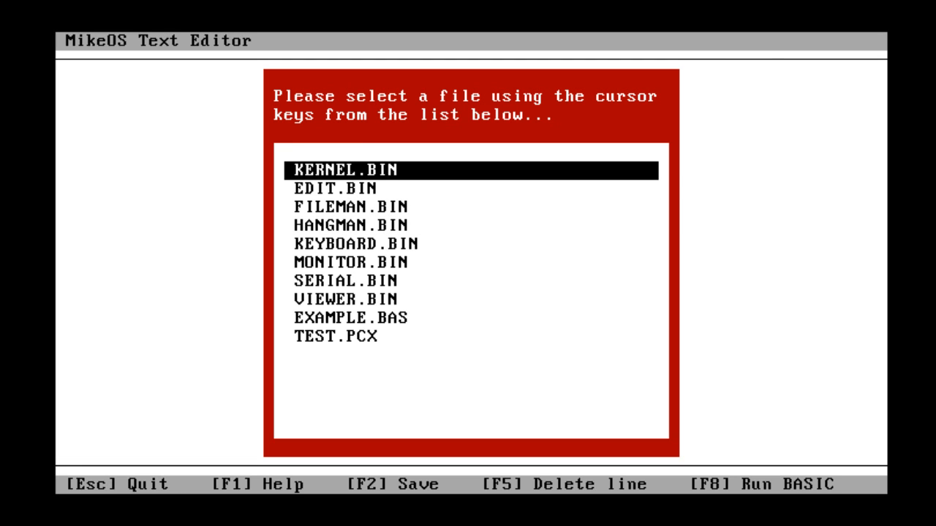
key(down)
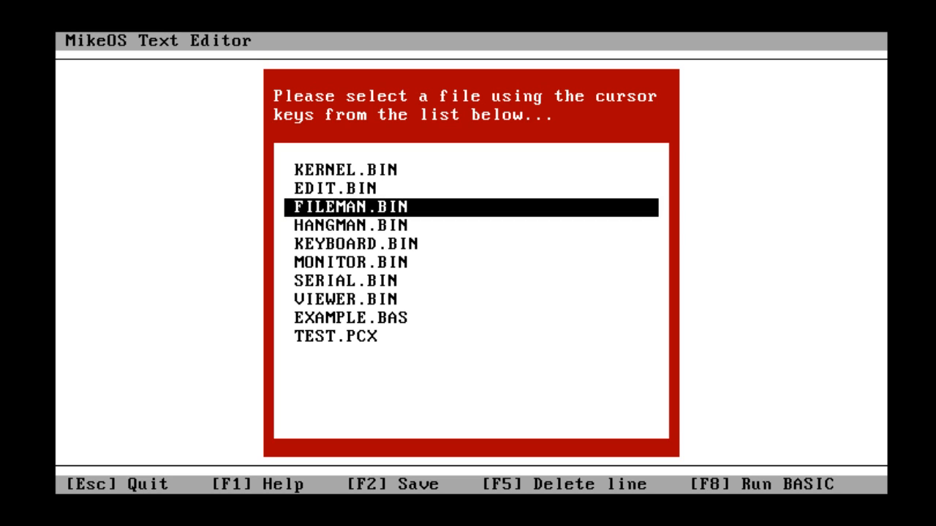
key(up)
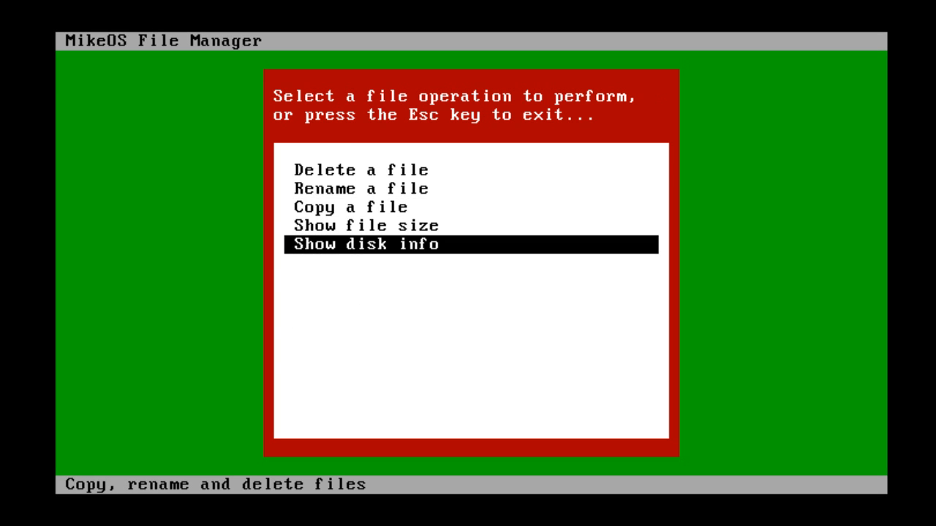
Exit the File Manager in MikeOS.
key(up)
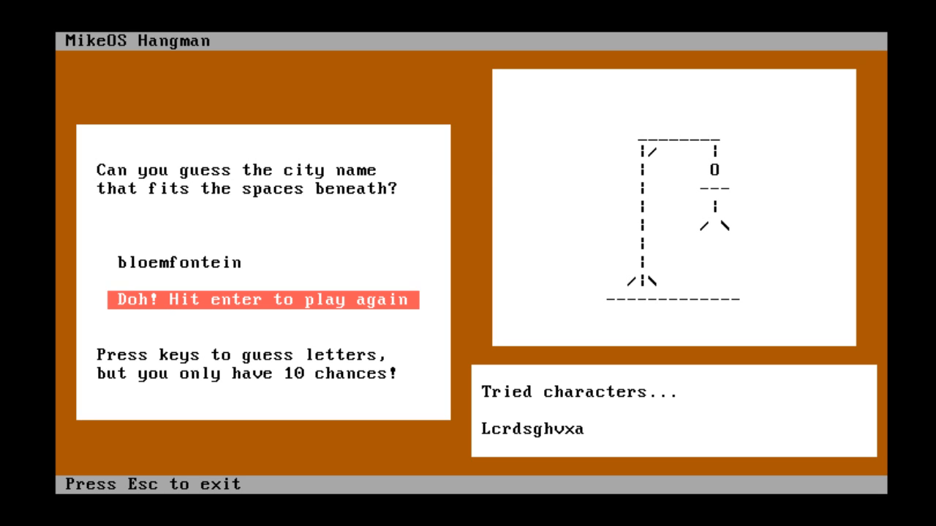
Quit Hangman after losing the round on bloemfontein.
key(Enter)
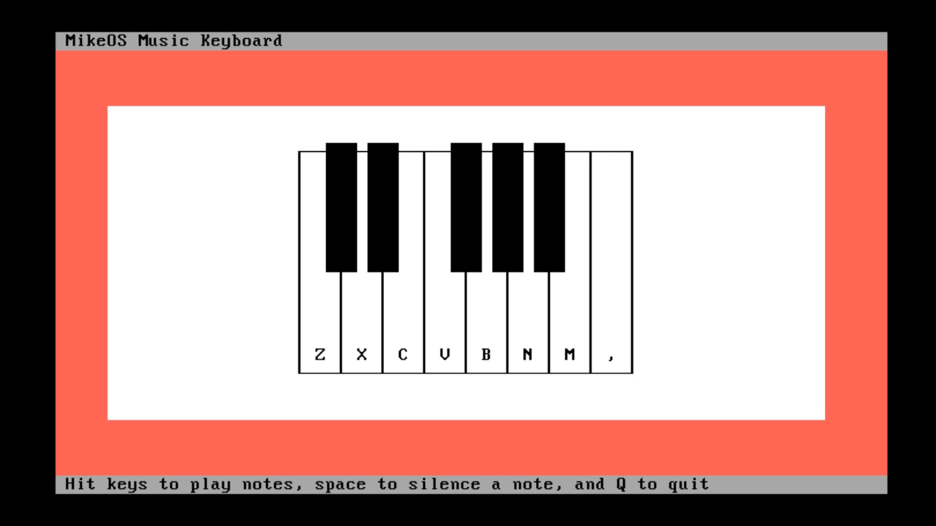
Quit the Music Keyboard with Q and move down the program list.
key(q)
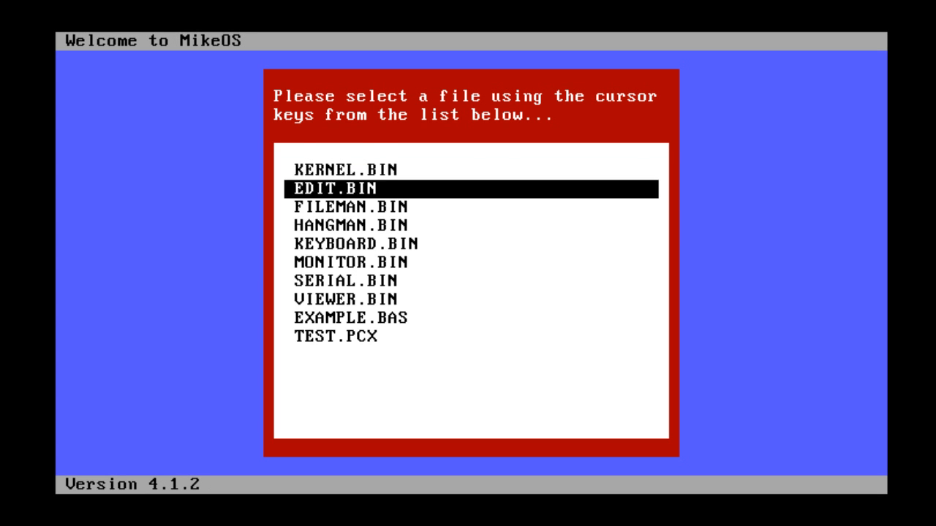
key(Down)
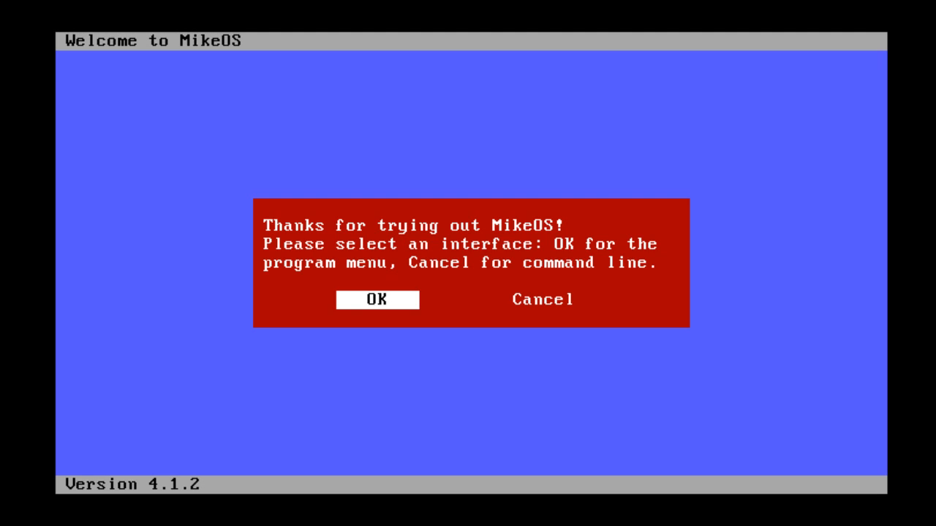
Choose the program menu and dismiss the KERNEL.BIN refusal message.
click(377, 299)
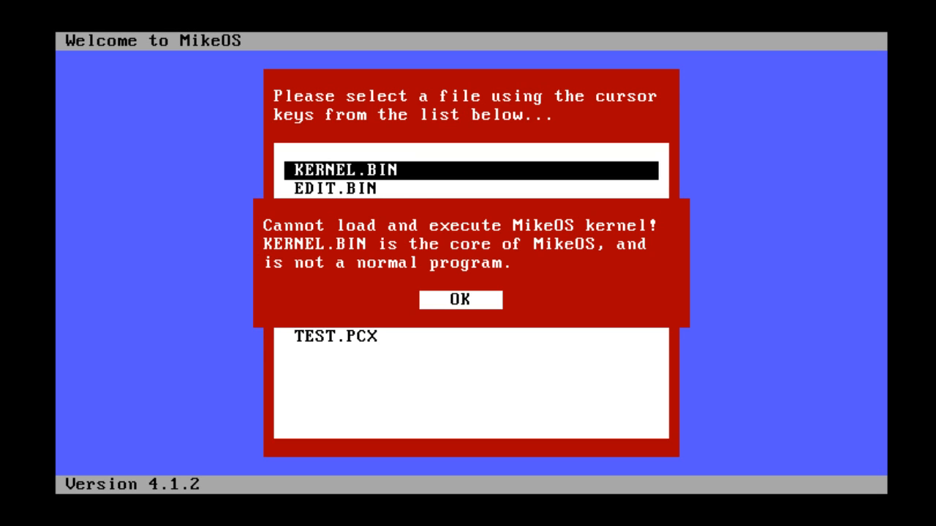
click(459, 300)
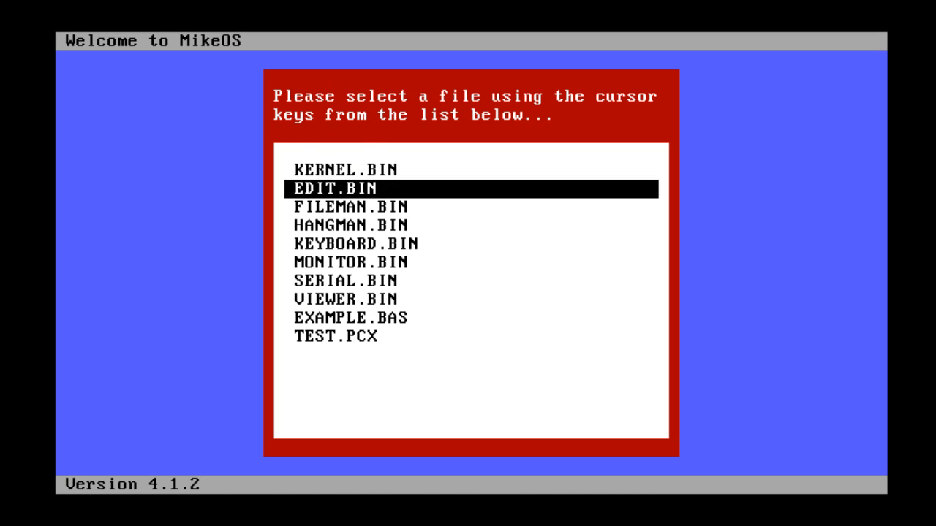
Run a bundled program's Hex dumper (1) and MikeTron (2) options, accepting VirtualBox scale mode.
key(enter)
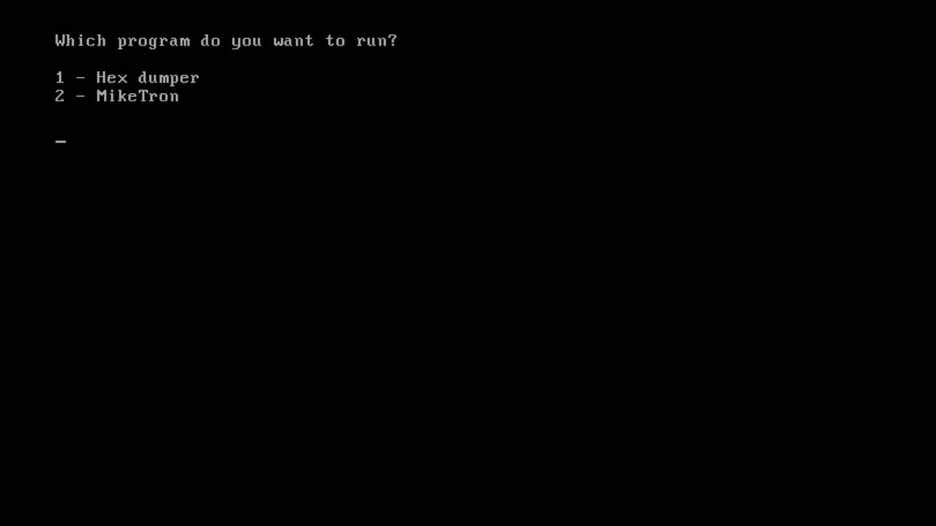
text(1)
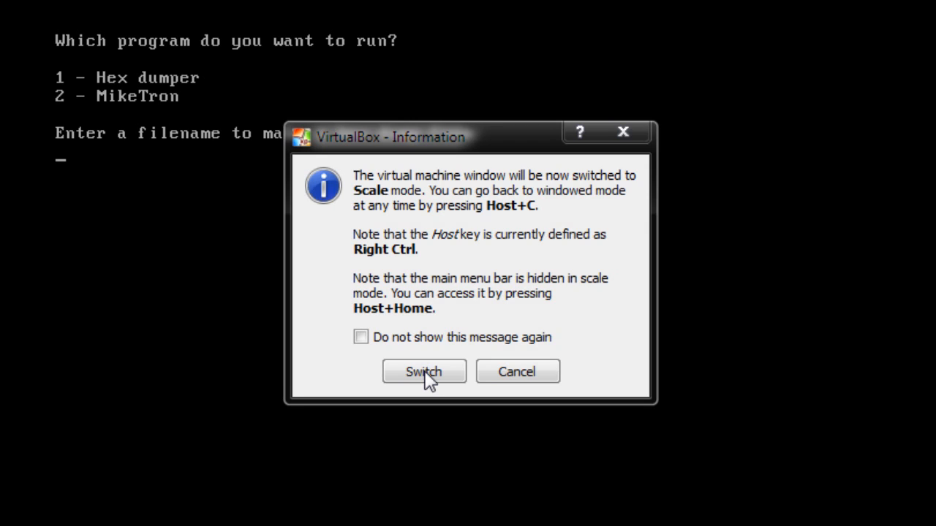
click(423, 371)
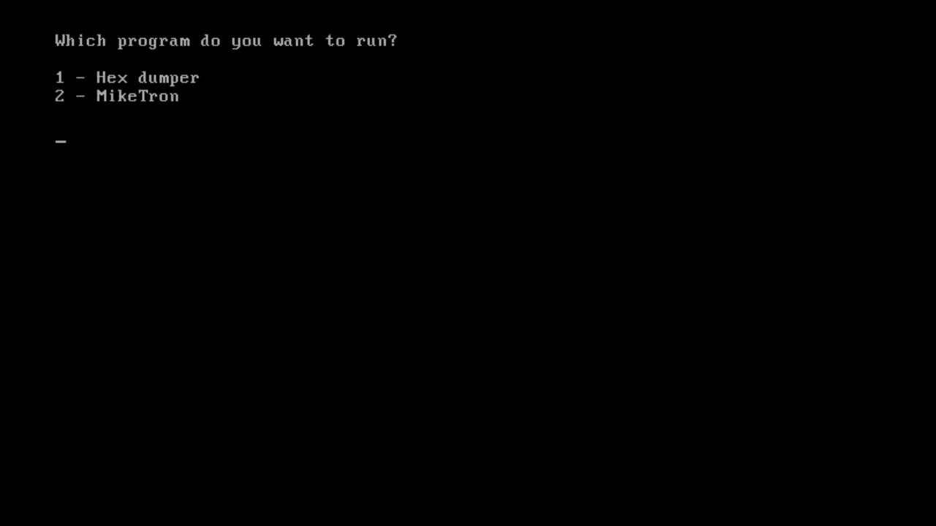
text(2)
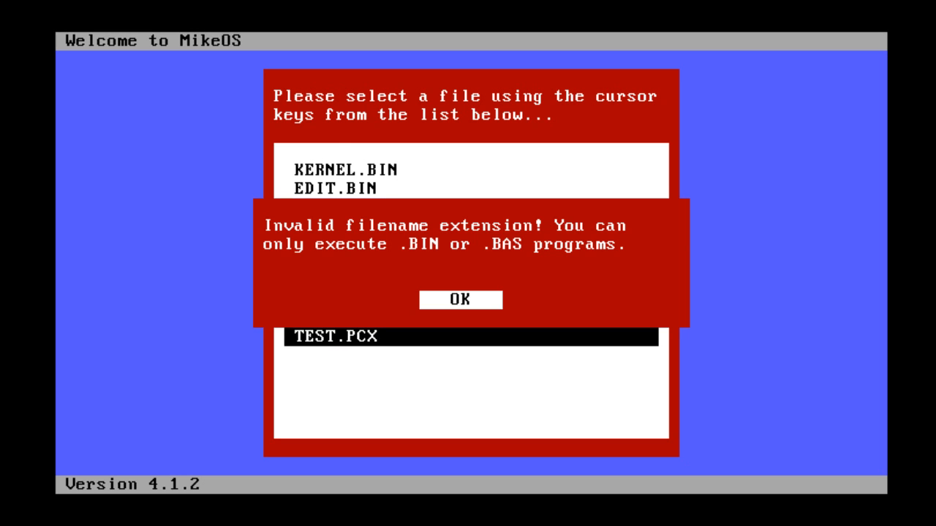
Dismiss the extension error, open the command line, and run dir and time (4:03 PM).
click(459, 300)
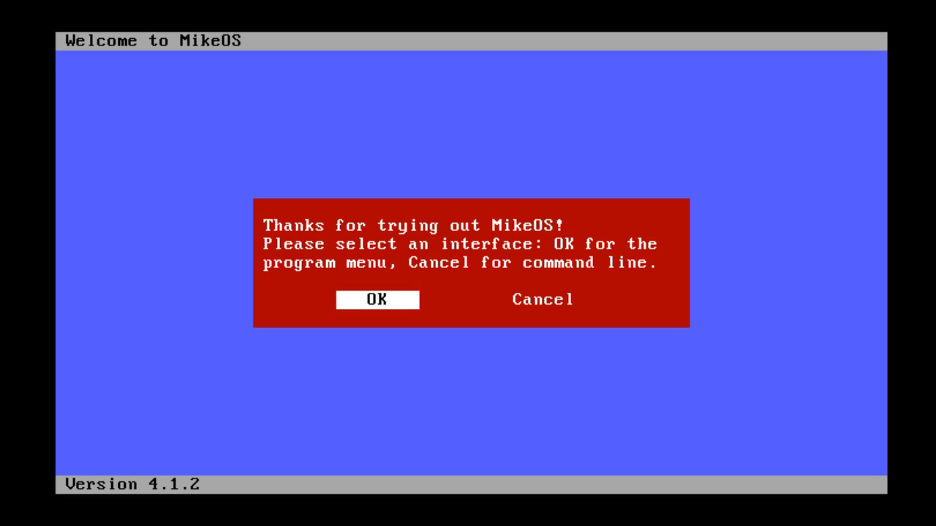
click(541, 300)
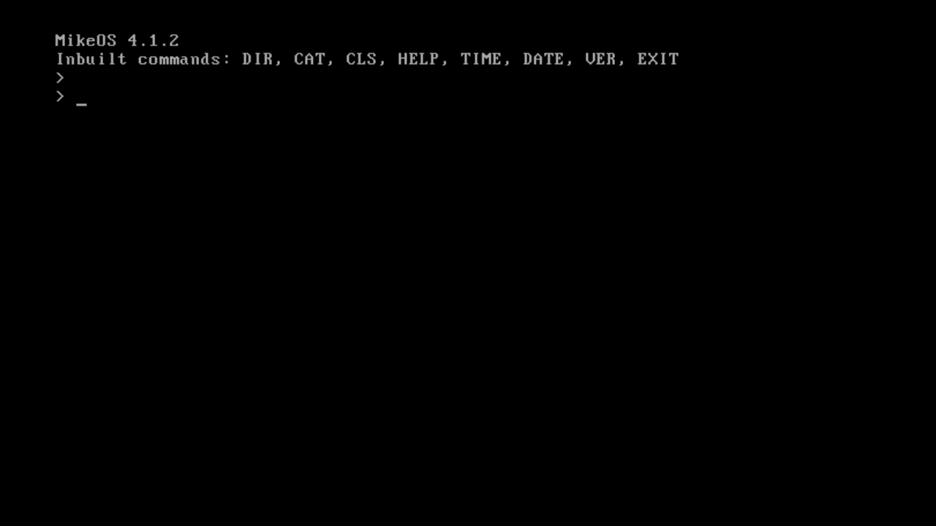
text(dir)
text(ca)
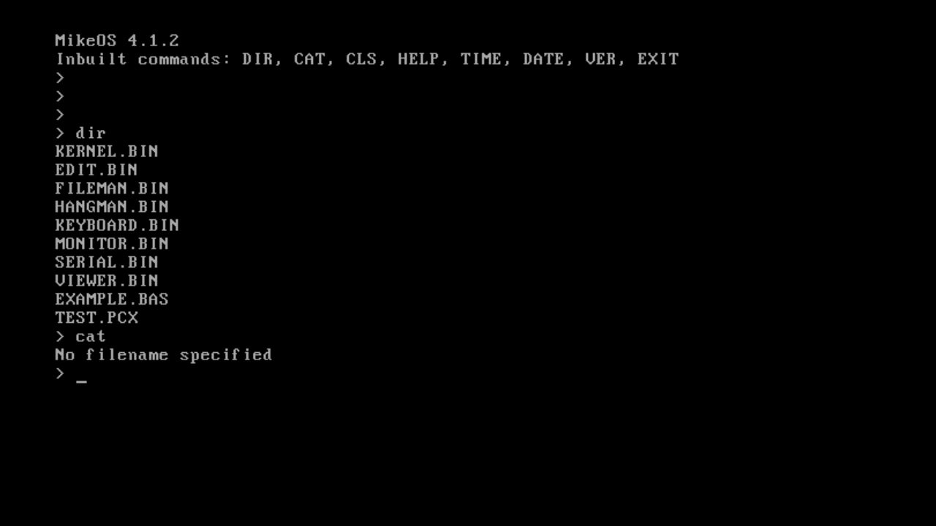
text(time)
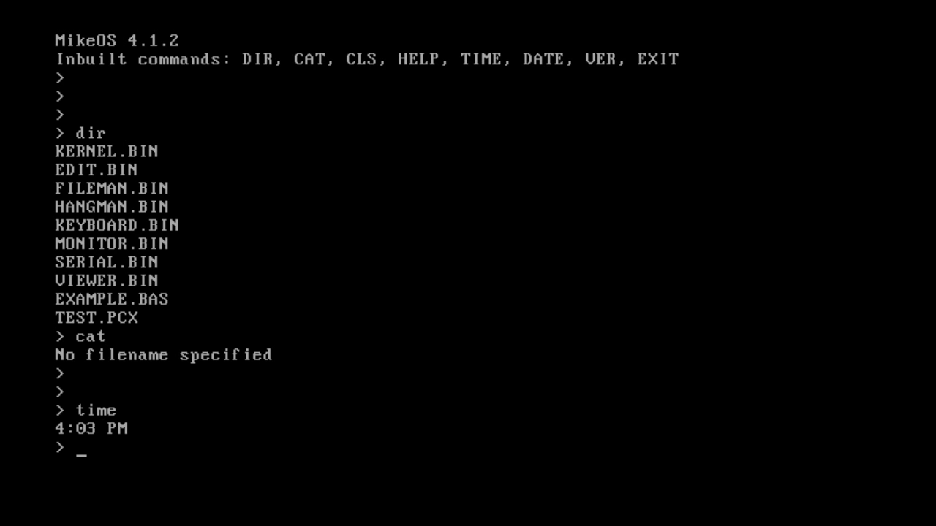